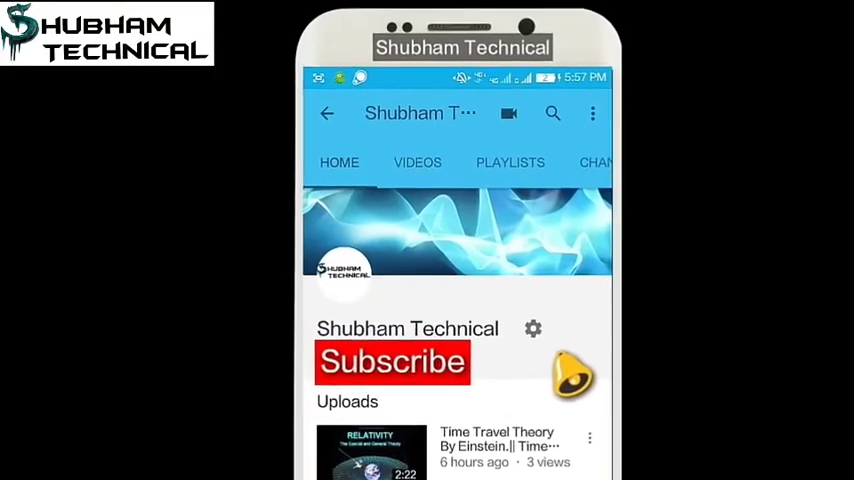
# Step: Compile and upload the empty setup/loop sketch to the Uno
pyautogui.click(392, 364)
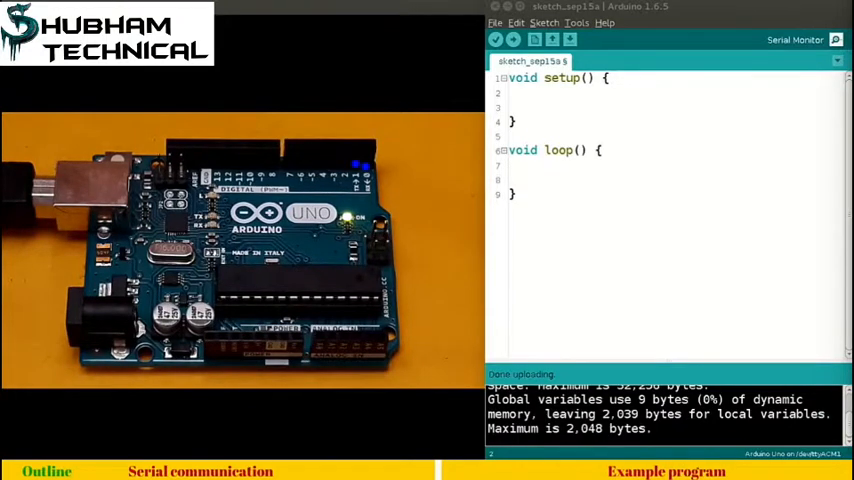
# Step: Set the Serial Monitor speed to 9600 baud, then close it again
pyautogui.click(832, 40)
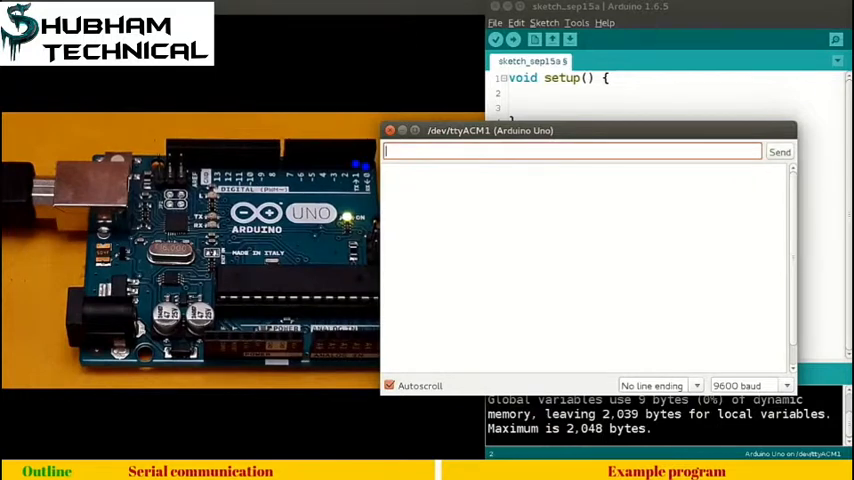
pyautogui.click(744, 384)
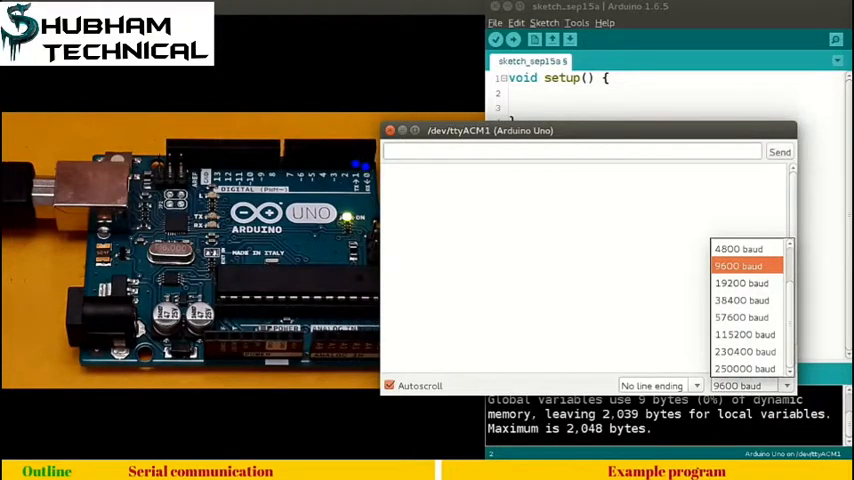
pyautogui.click(742, 266)
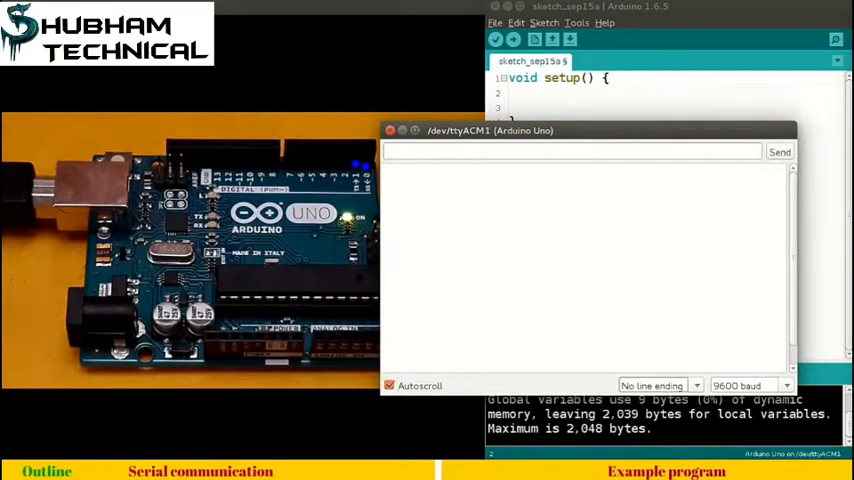
pyautogui.click(390, 130)
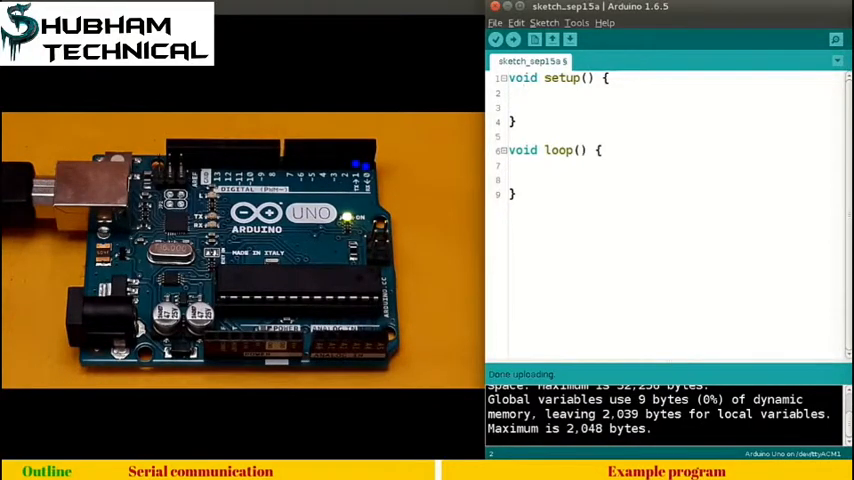
# Step: Start serial communication with Serial.begin(9600); inside setup()
pyautogui.write('S')
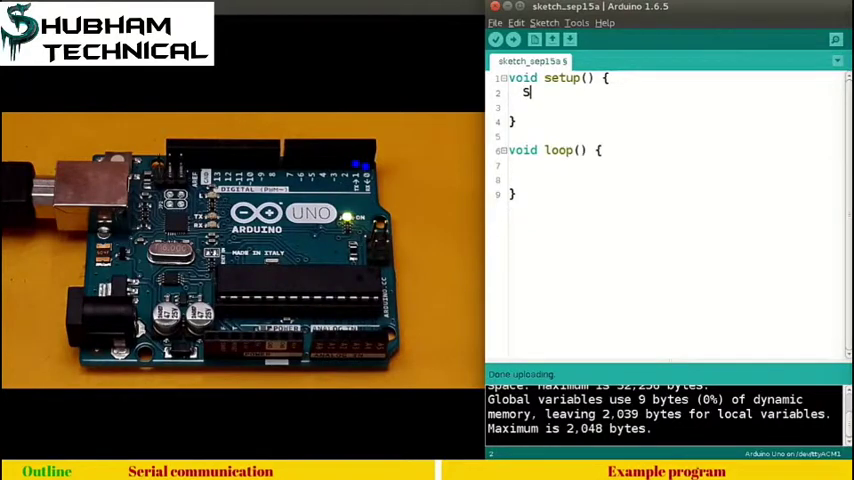
pyautogui.write('erial.')
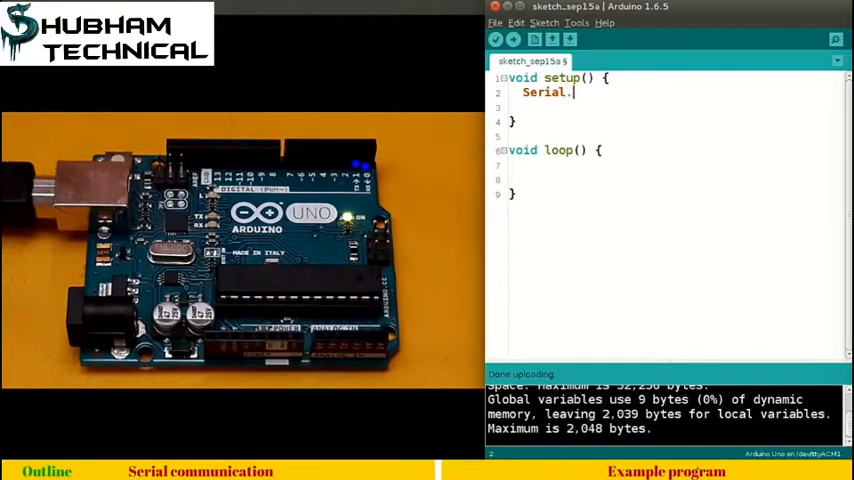
pyautogui.write('begin')
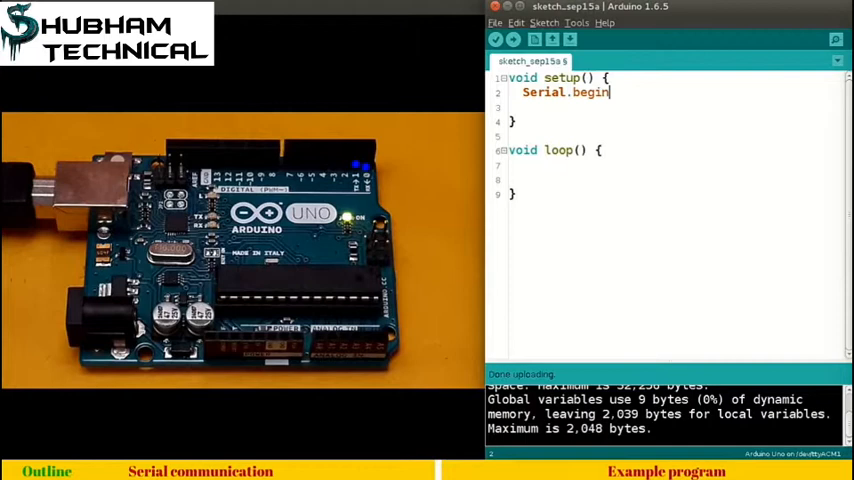
pyautogui.write('(9600')
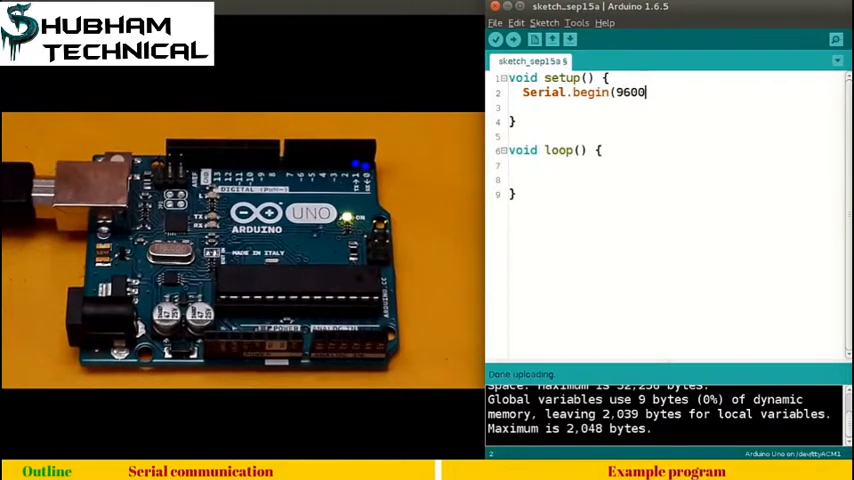
pyautogui.write(');')
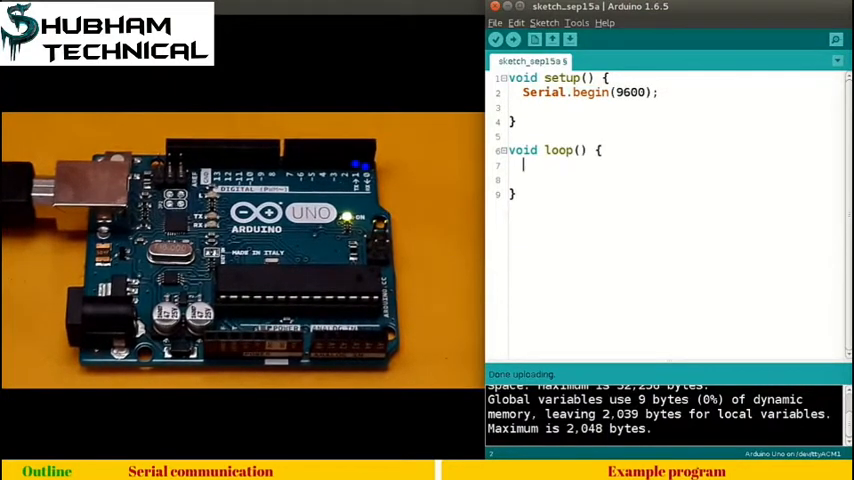
# Step: Print the message with Serial.print("Hello World!"); inside loop()
pyautogui.write('Serial.pr')
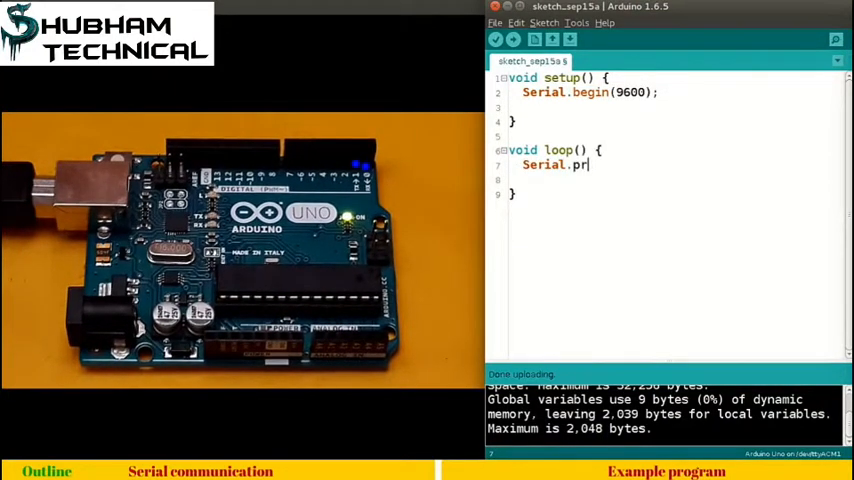
pyautogui.write('int')
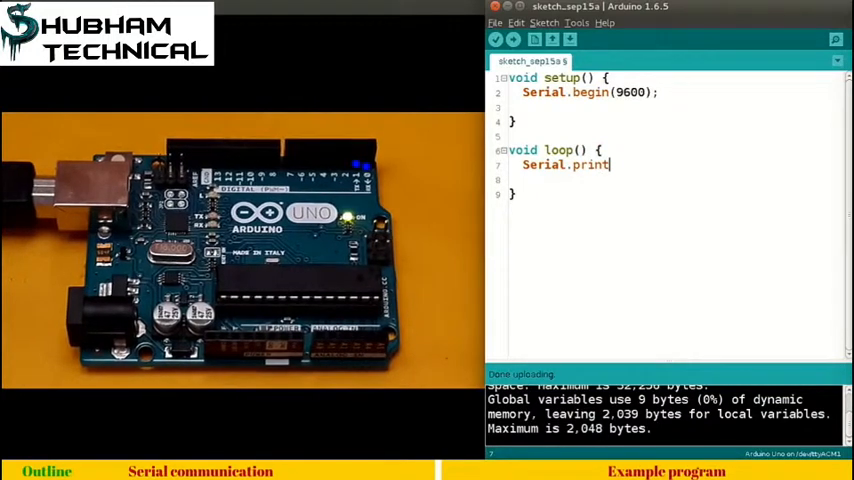
pyautogui.write('("')
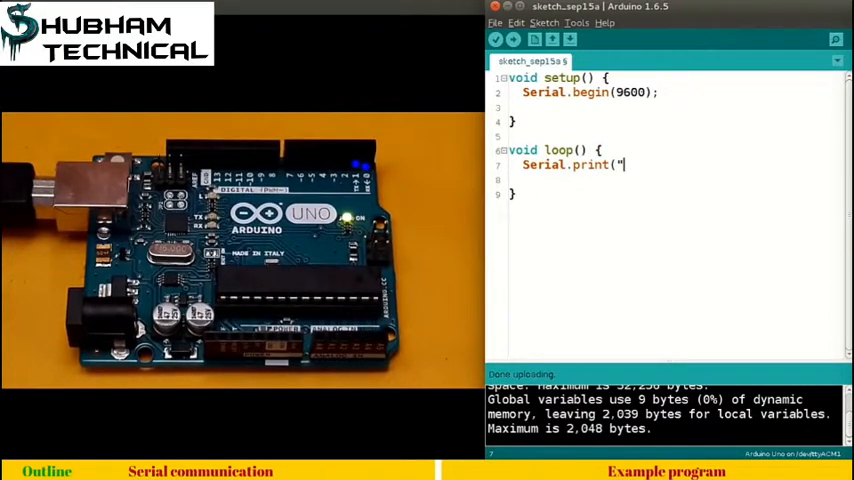
pyautogui.write('Hello W')
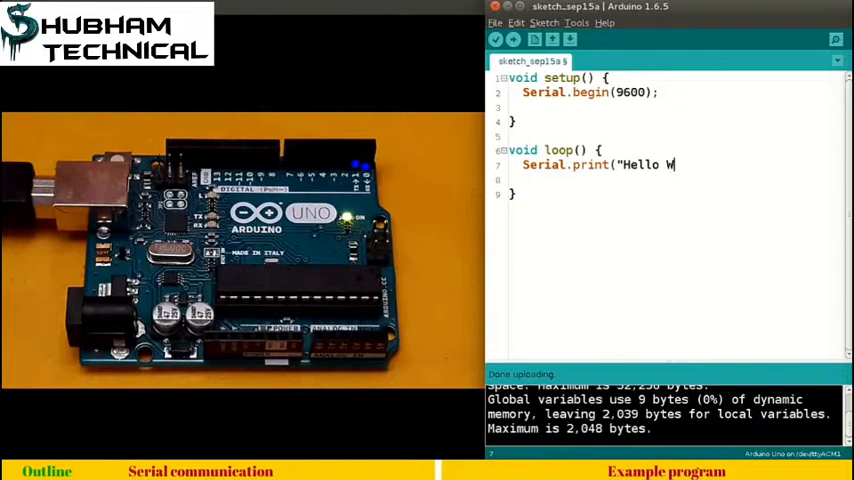
pyautogui.write('orld!"')
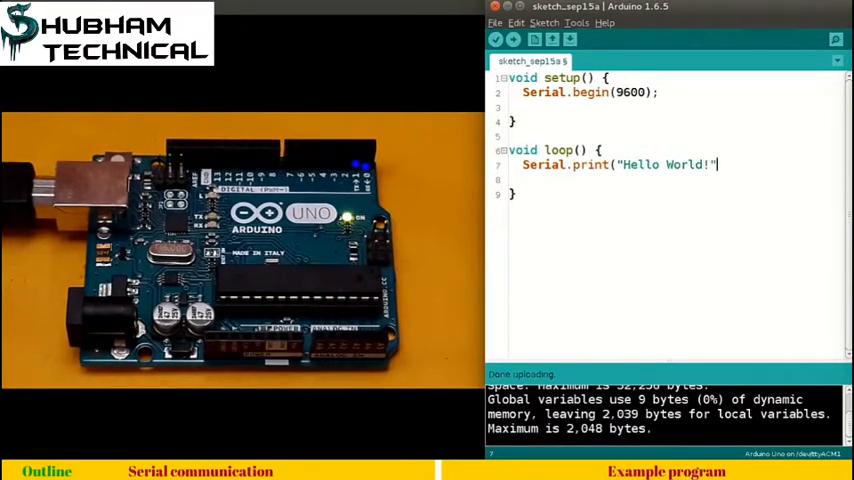
pyautogui.write(');')
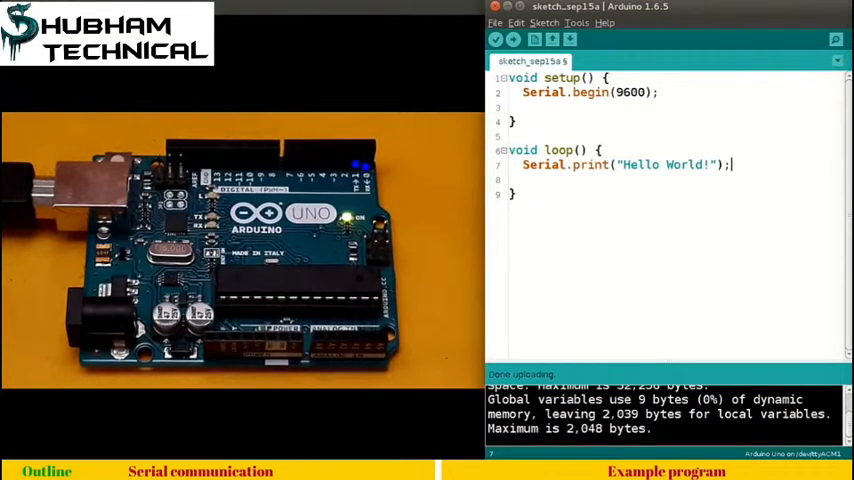
pyautogui.click(516, 40)
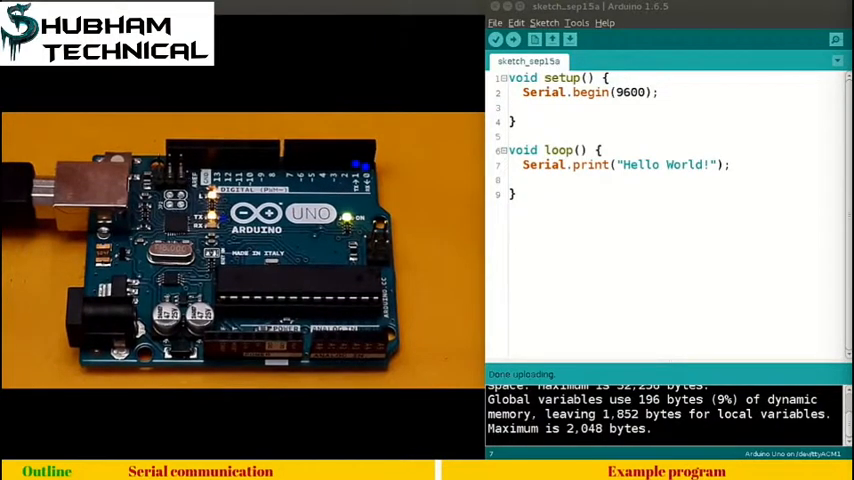
pyautogui.click(588, 22)
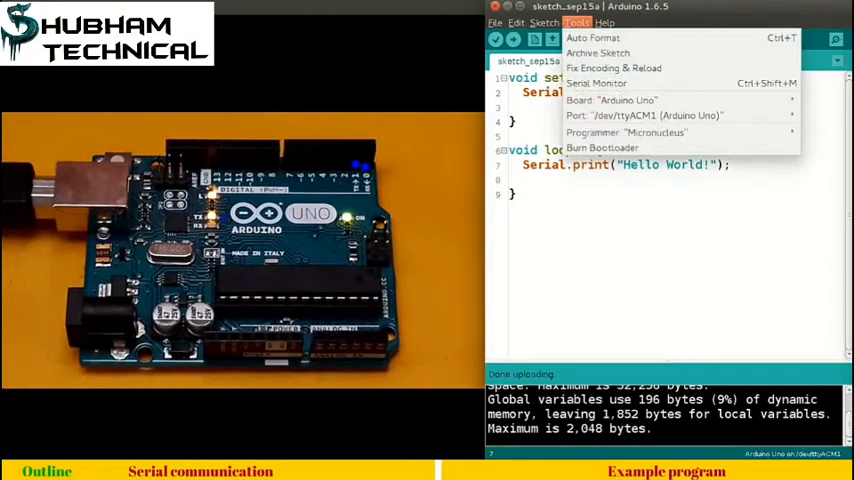
pyautogui.moveTo(602, 84)
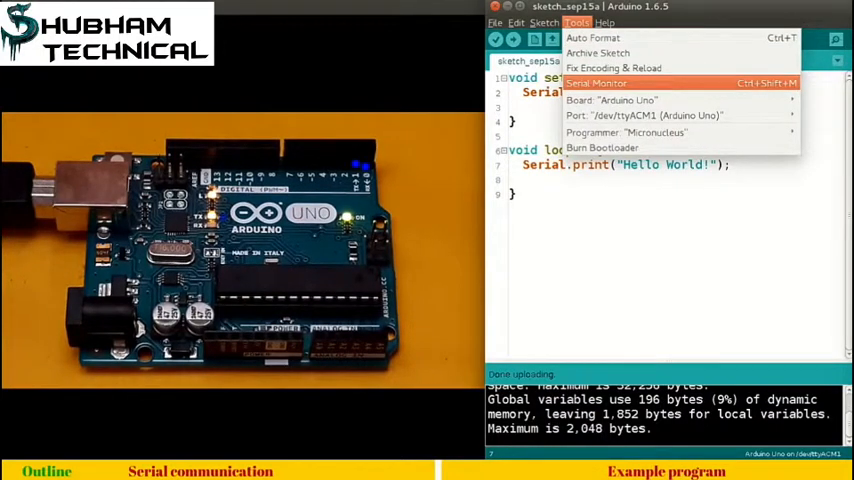
pyautogui.click(604, 84)
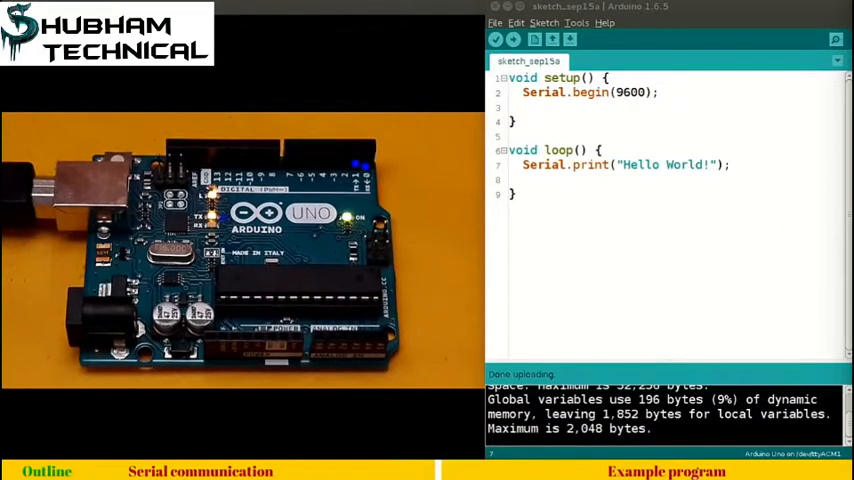
# Step: Add delay(100);, change print to println, and upload the edited sketch
pyautogui.write('delay')
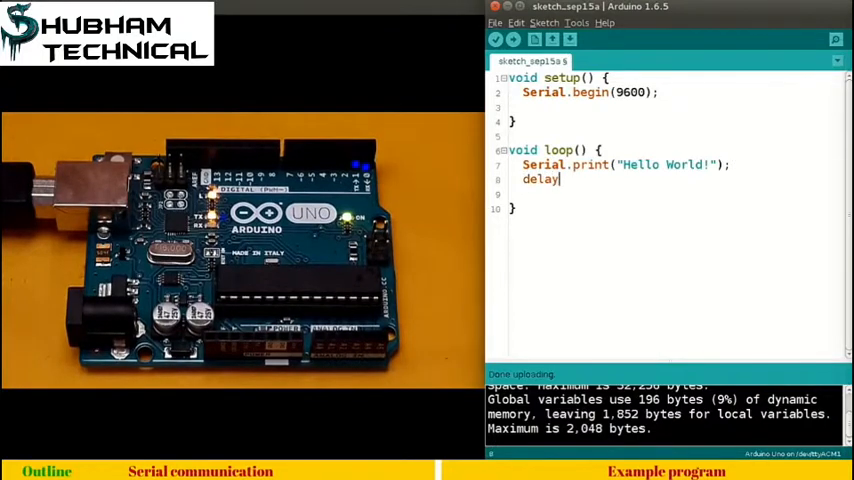
pyautogui.write('(100);')
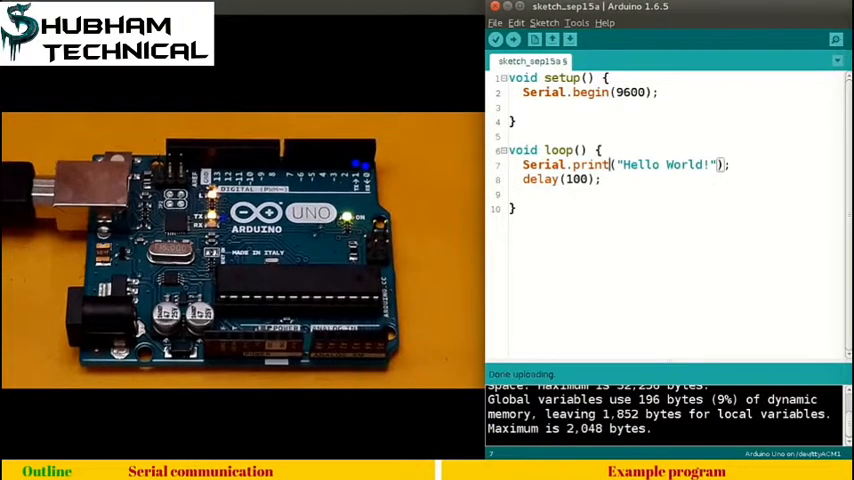
pyautogui.write('ln')
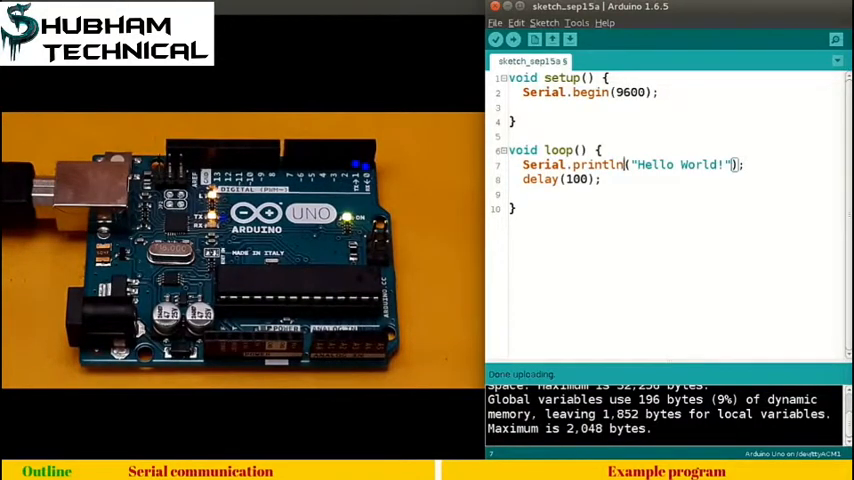
pyautogui.click(516, 40)
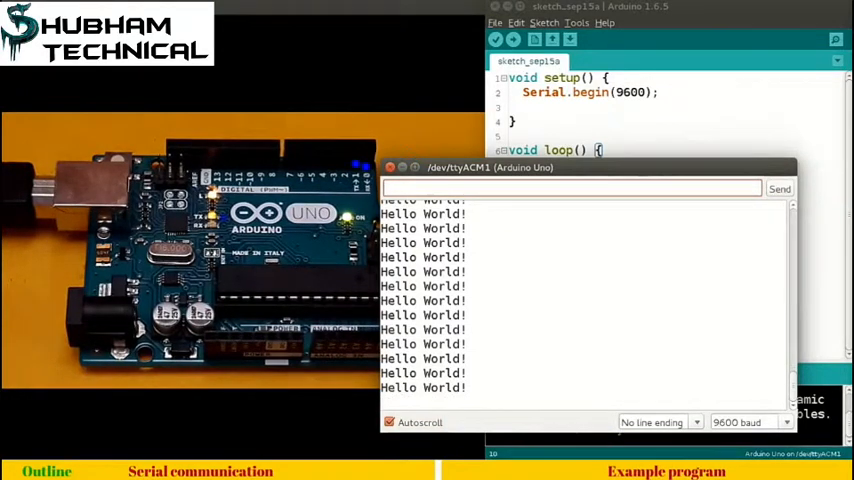
# Step: Toggle Autoscroll, try 19200 baud showing garbled text, then restore 9600 baud
pyautogui.click(392, 422)
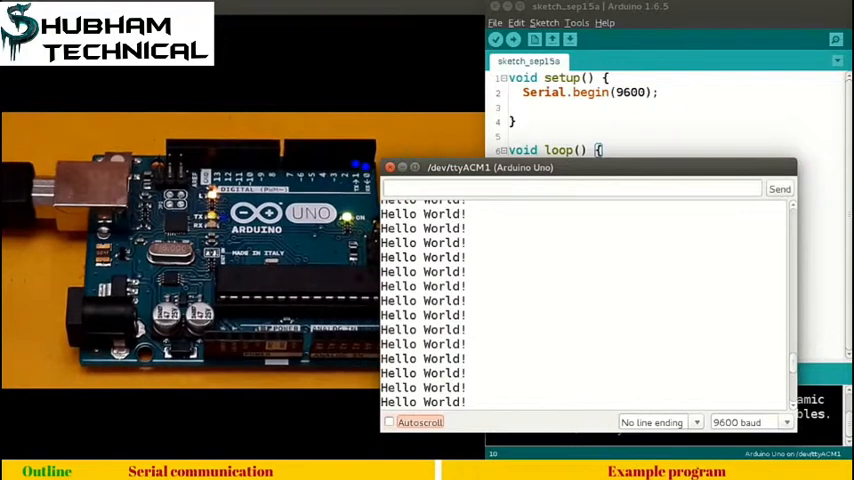
pyautogui.scroll(-3)
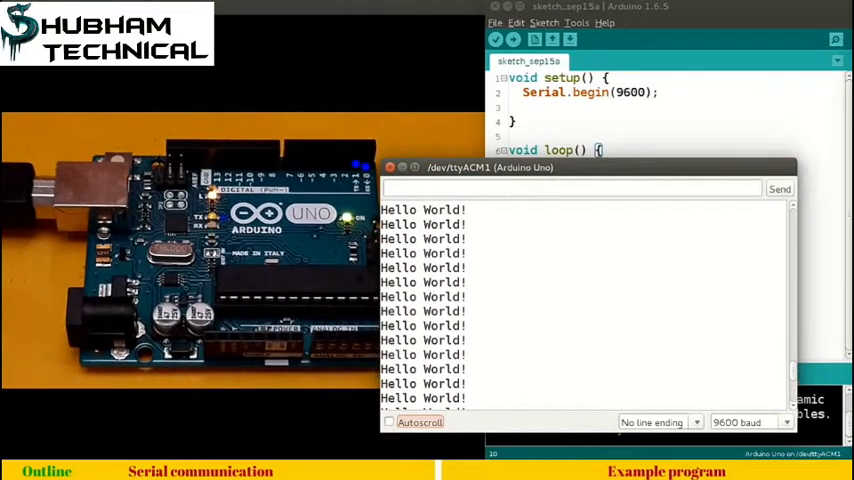
pyautogui.click(390, 422)
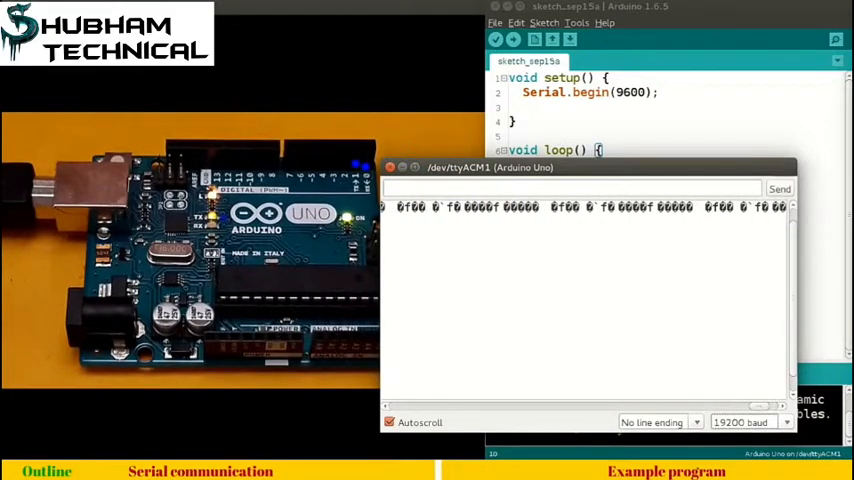
pyautogui.click(748, 422)
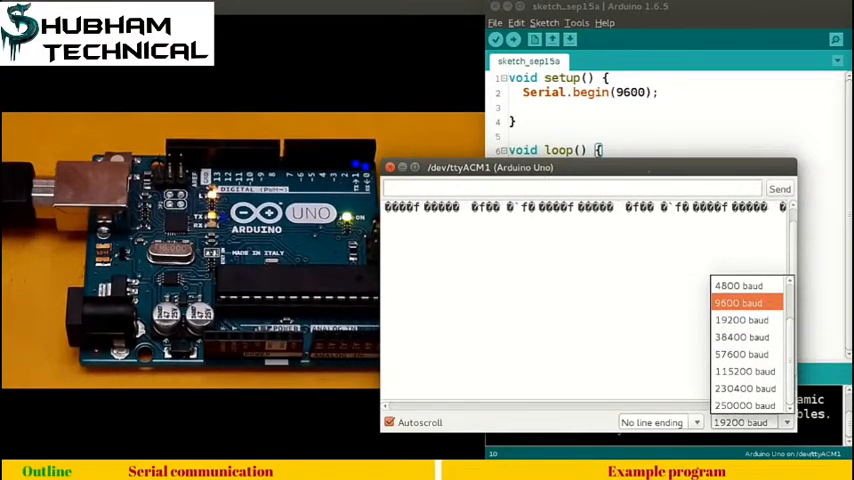
pyautogui.click(744, 302)
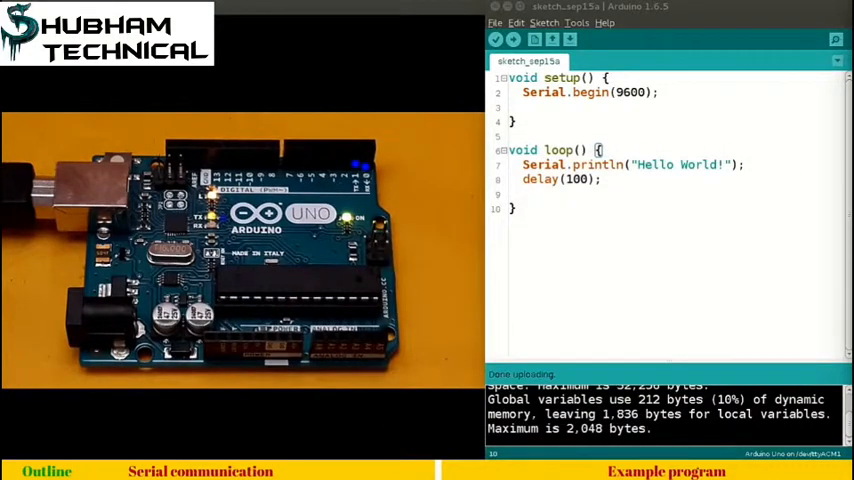
# Step: Look up the selected word Serial in the Arduino reference, opening its page in Firefox
pyautogui.doubleClick(544, 164)
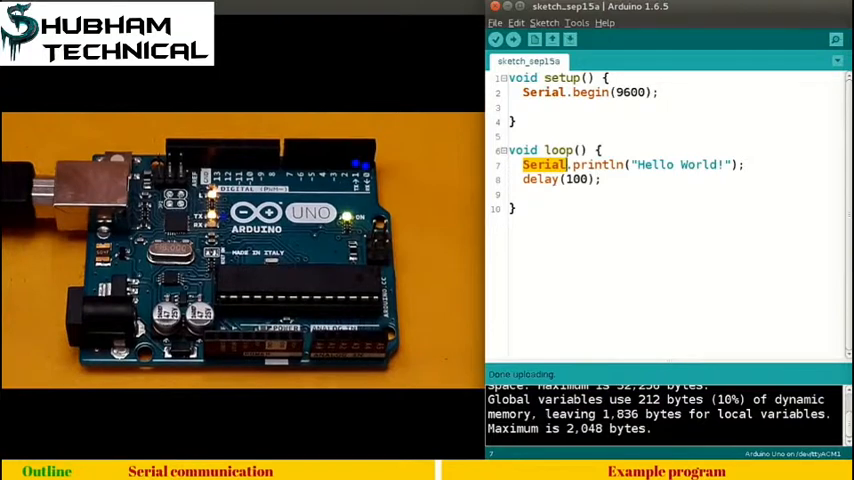
pyautogui.click(580, 24)
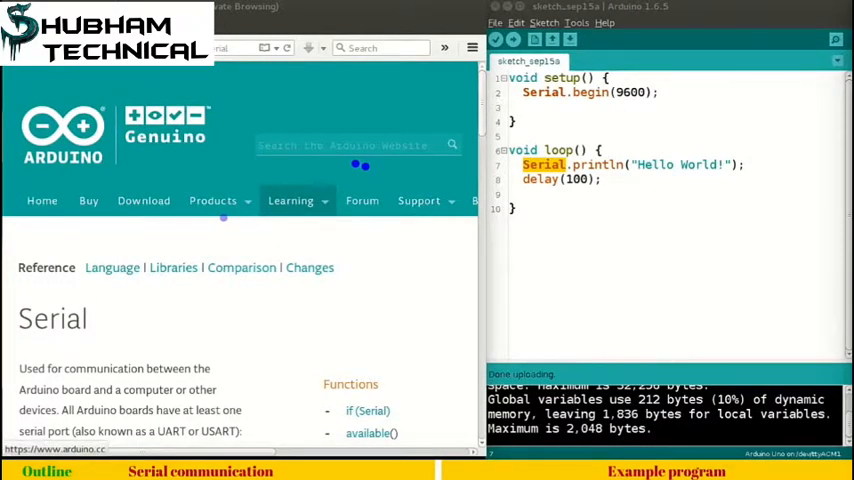
pyautogui.scroll(-3)
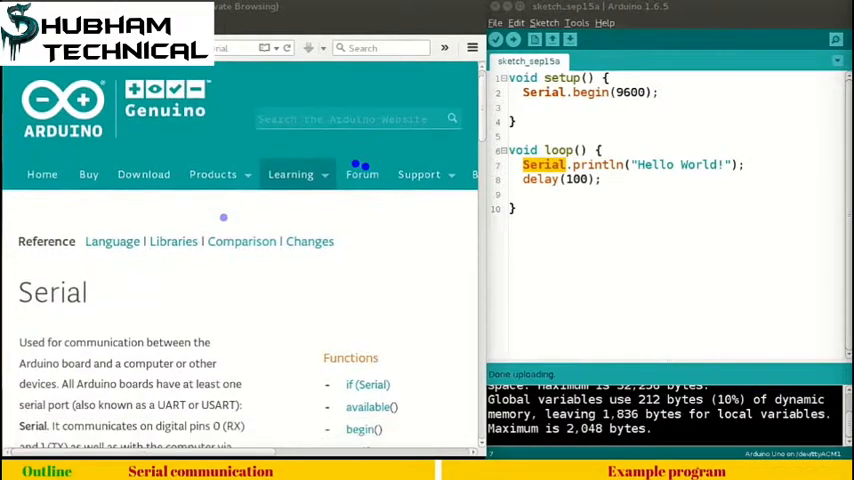
pyautogui.scroll(-3)
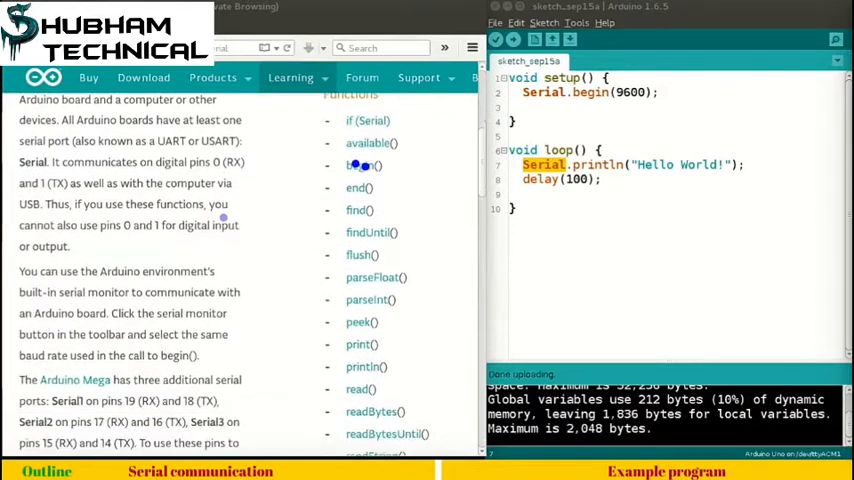